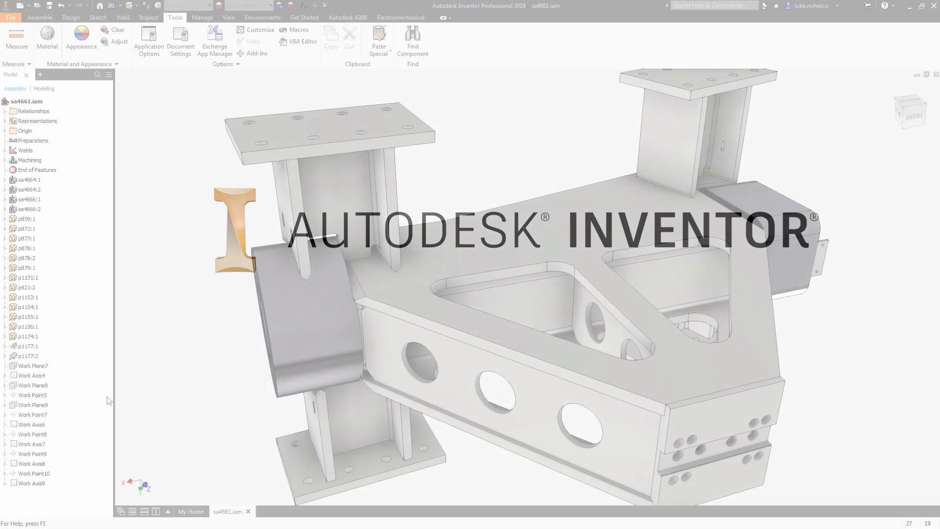
Start Measure with length precision 4.1234, angle precision 3.123 and Foot as dual unit.
{"action": "left_click", "coordinate": [17, 38]}
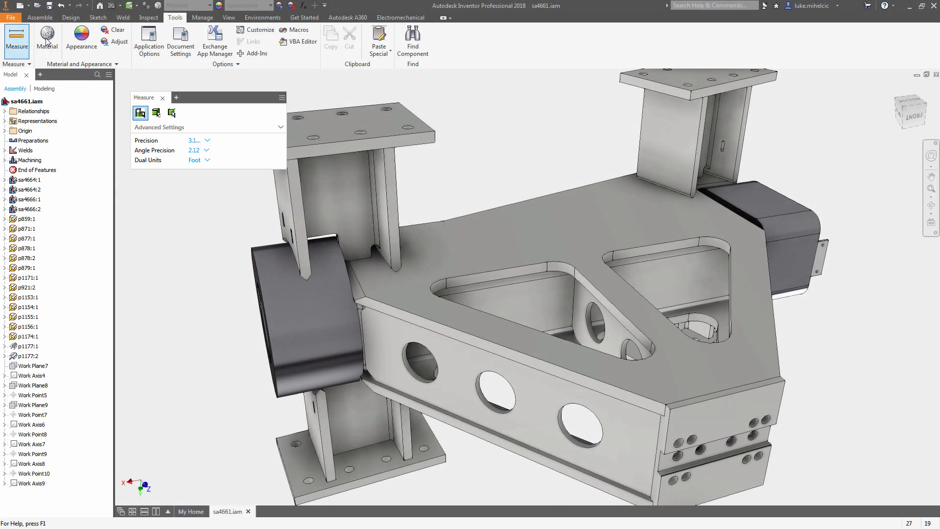
{"action": "left_click", "coordinate": [155, 113]}
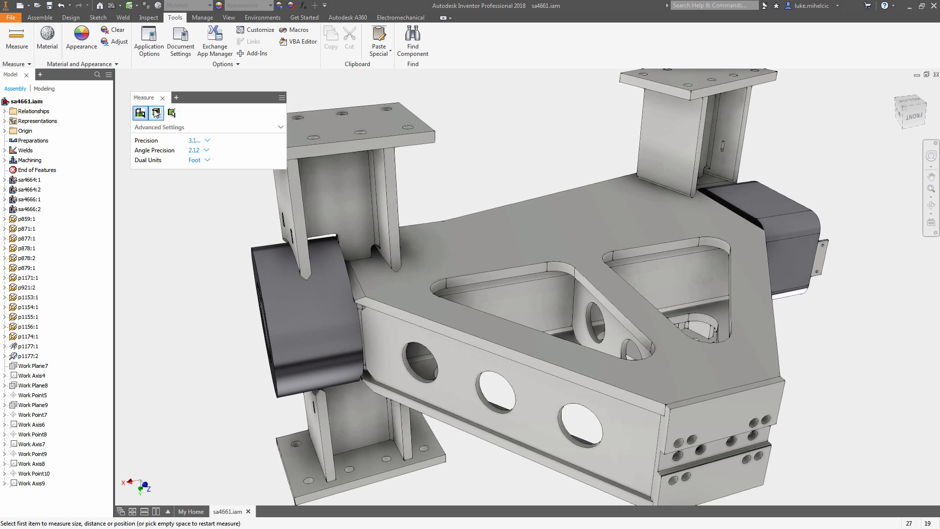
{"action": "mouse_move", "coordinate": [140, 113]}
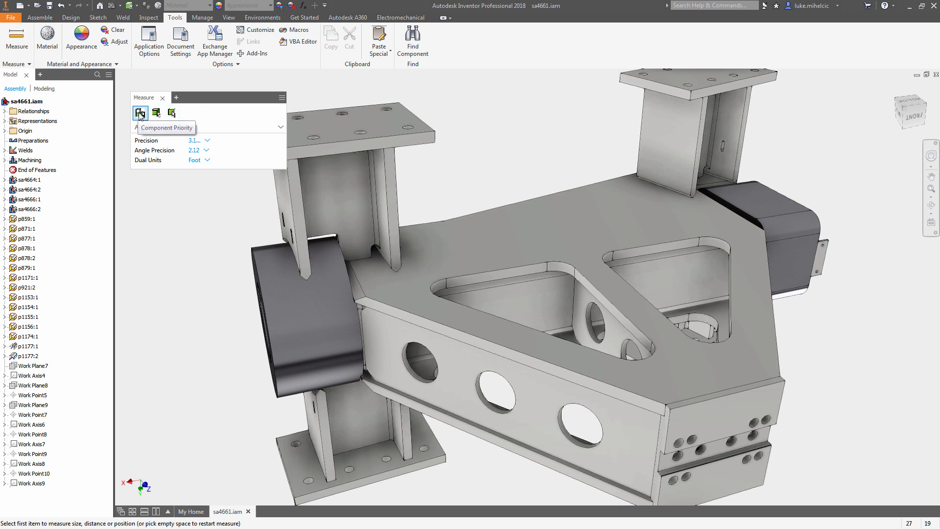
{"action": "mouse_move", "coordinate": [172, 113]}
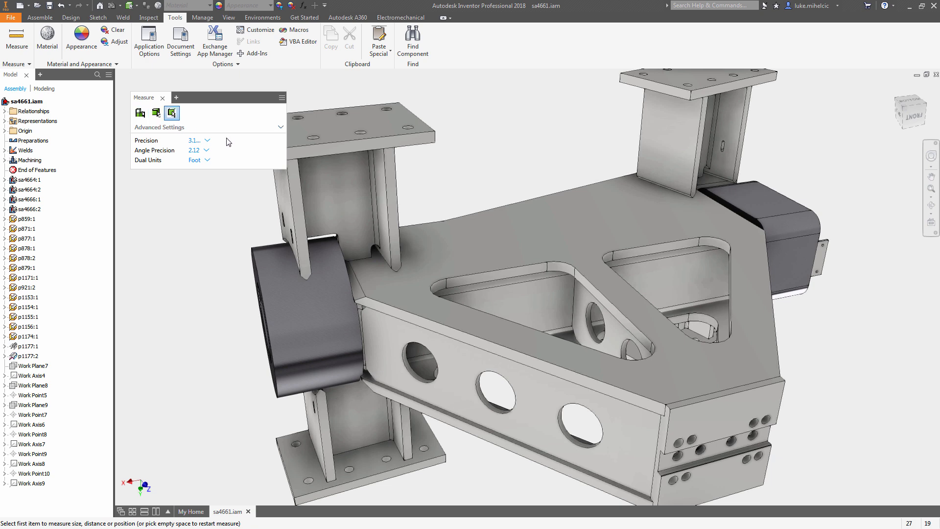
{"action": "left_click", "coordinate": [206, 140]}
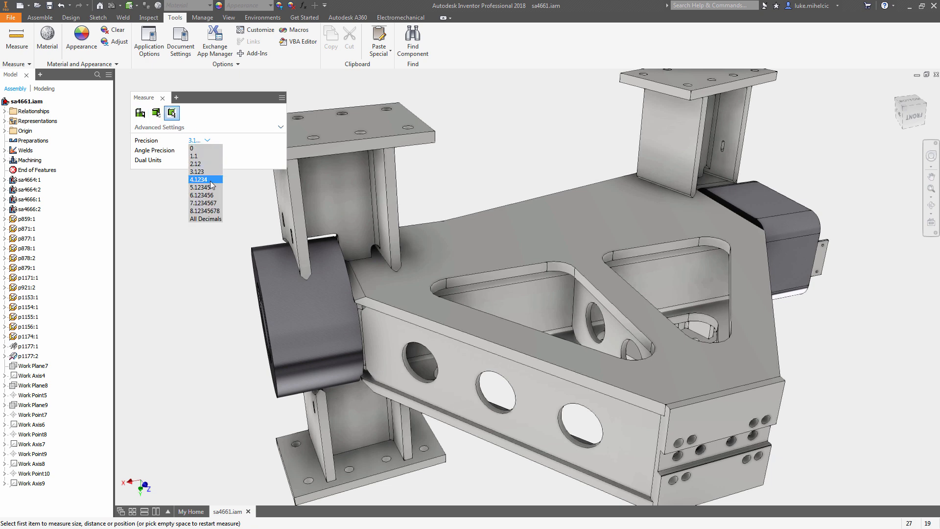
{"action": "left_click", "coordinate": [198, 178]}
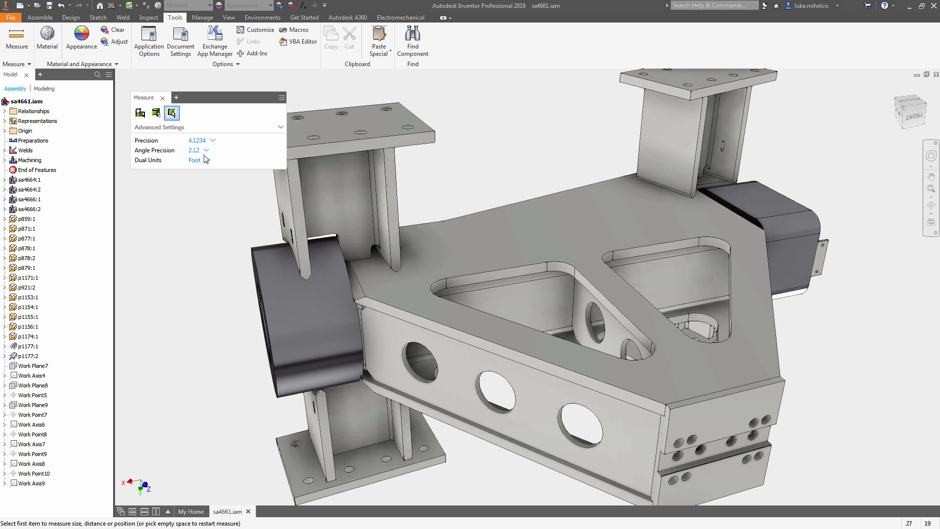
{"action": "left_click", "coordinate": [202, 140]}
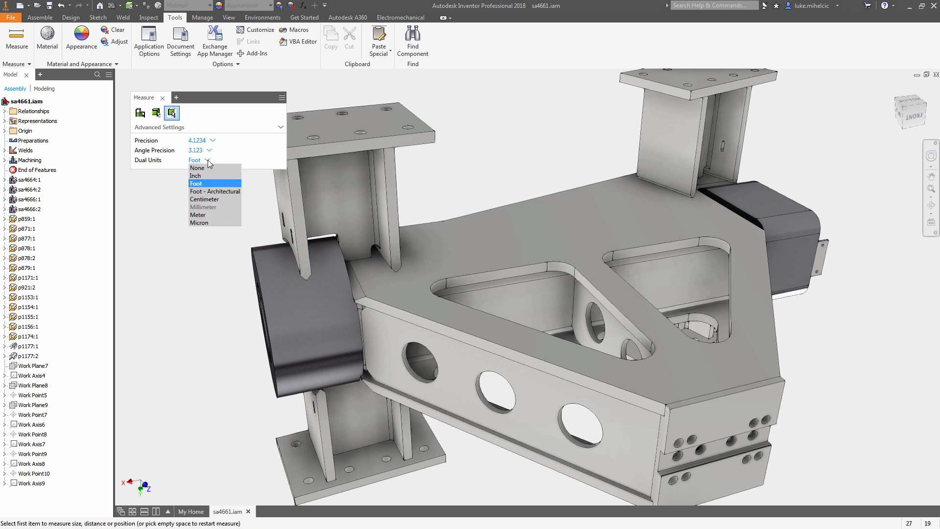
{"action": "left_click", "coordinate": [196, 183]}
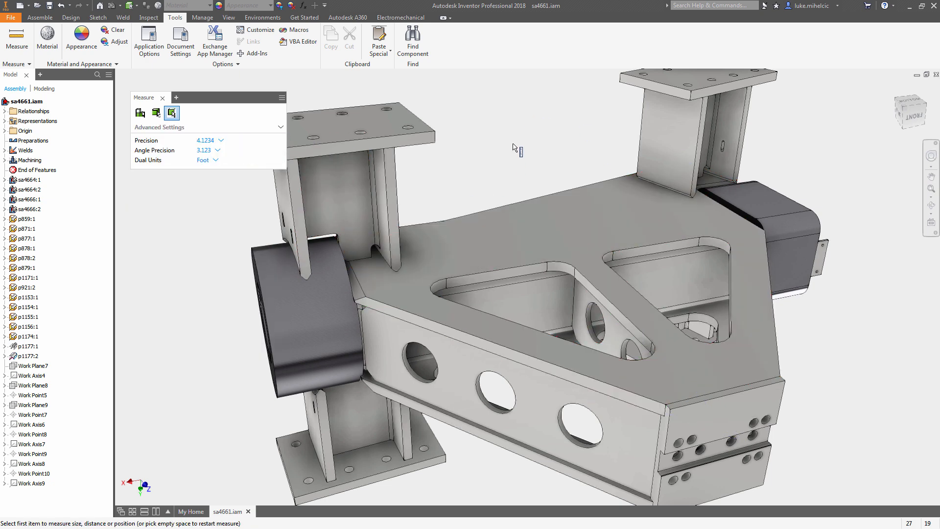
Measure 200 mm (0.6562 ft) centre distance between two neighbouring side holes.
{"action": "left_click", "coordinate": [719, 93]}
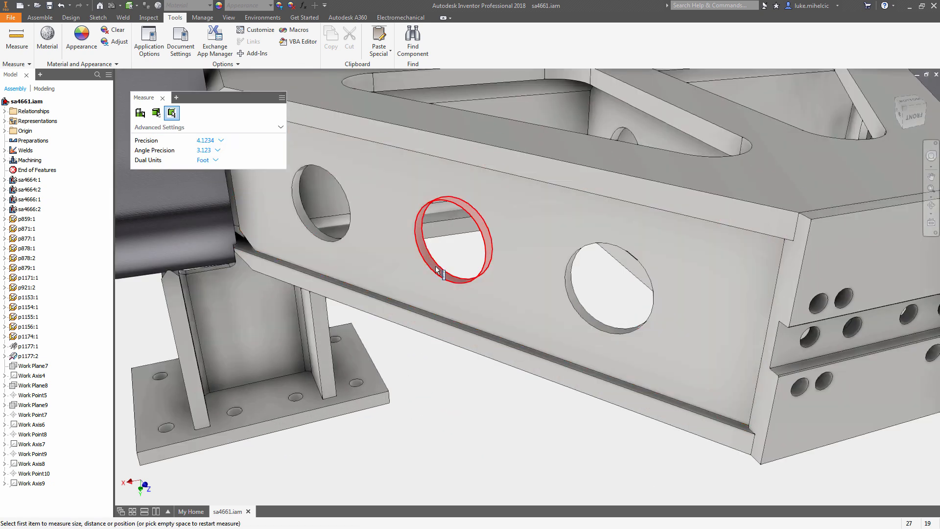
{"action": "left_click", "coordinate": [450, 240]}
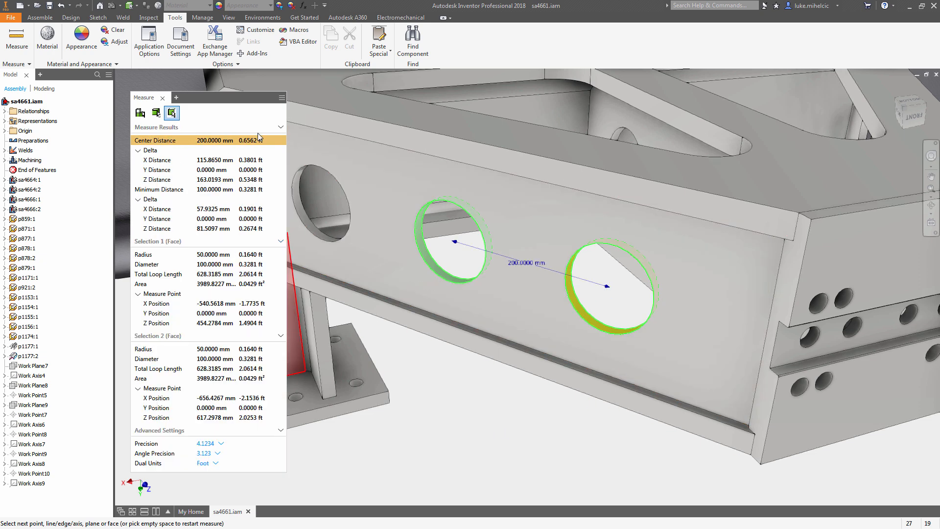
{"action": "mouse_move", "coordinate": [213, 229]}
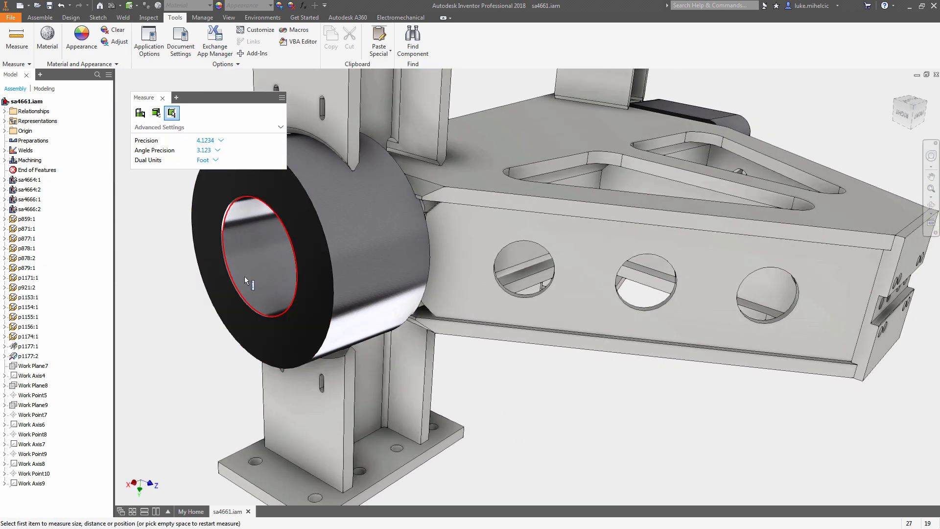
Measure 780.4332 mm (2.5605 ft) from the boss bore to the frame end face.
{"action": "left_click", "coordinate": [335, 270]}
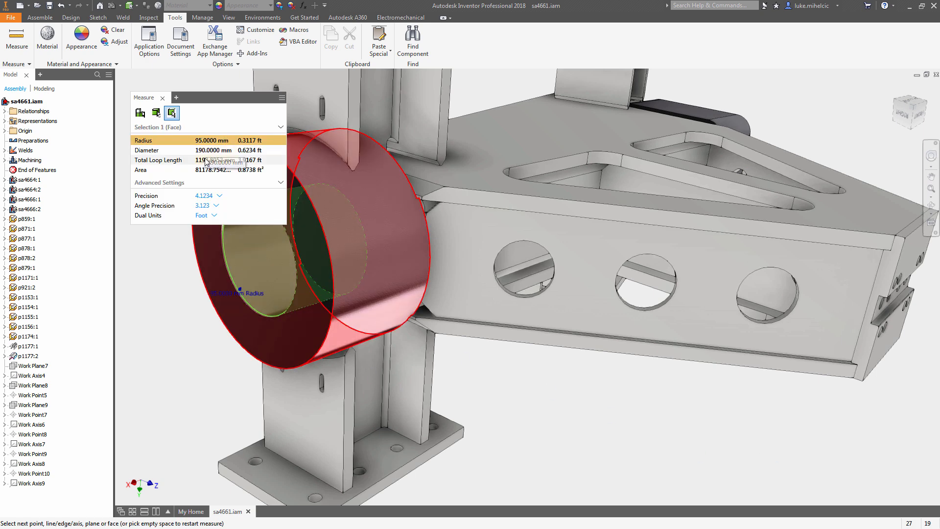
{"action": "left_click", "coordinate": [810, 384]}
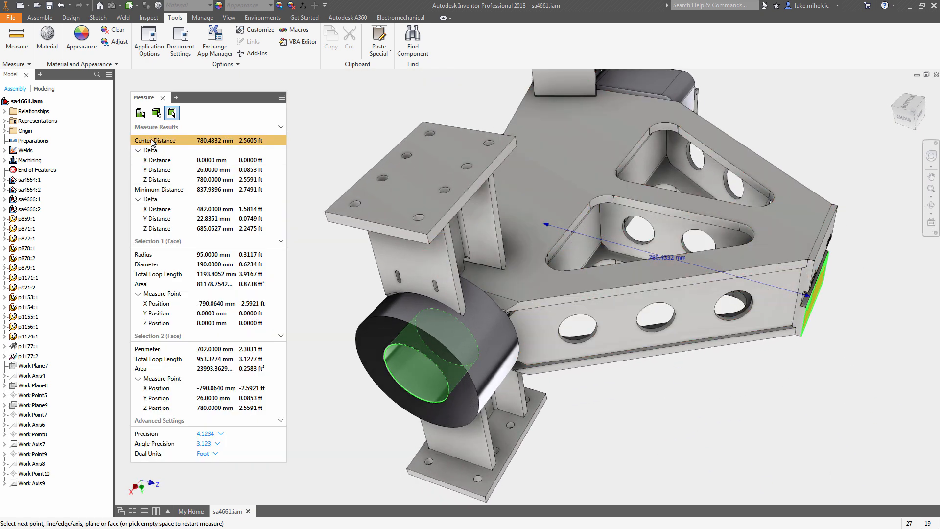
{"action": "mouse_move", "coordinate": [228, 438]}
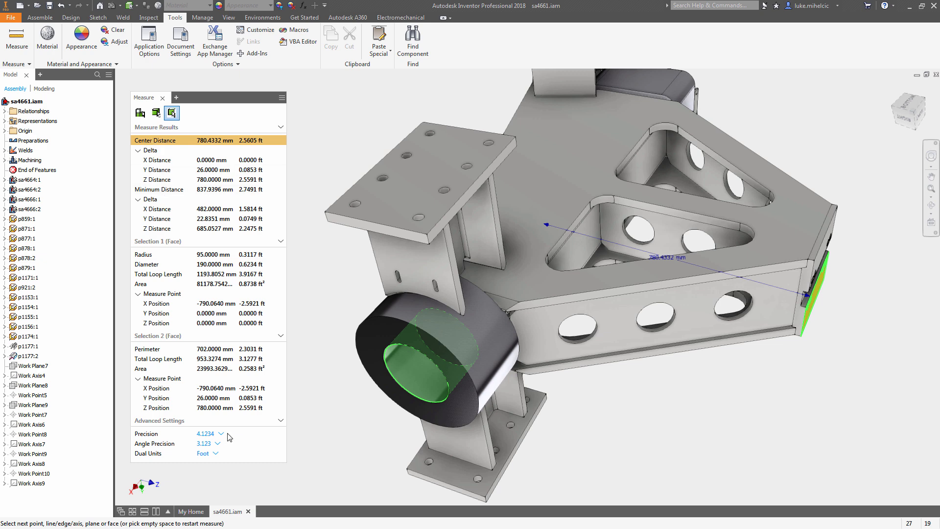